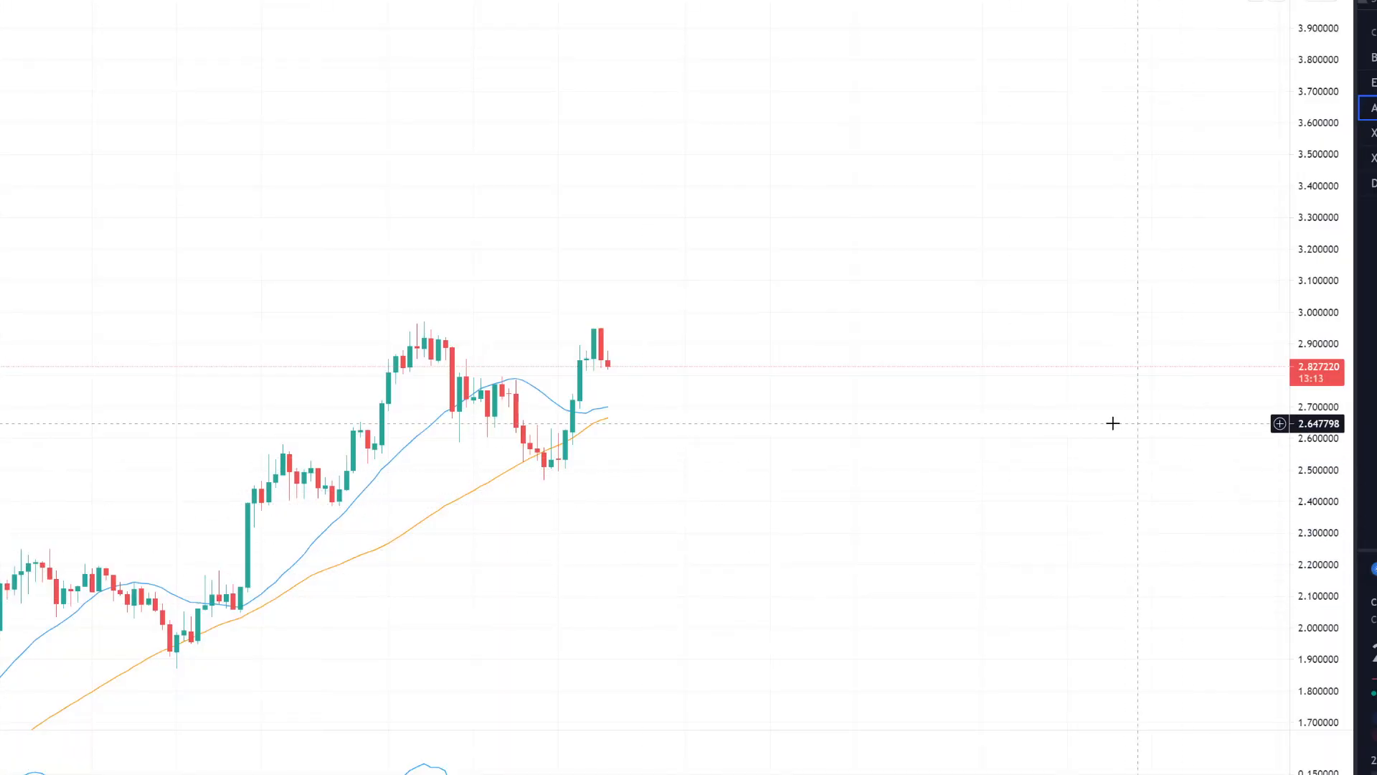
mouse_move(742, 469)
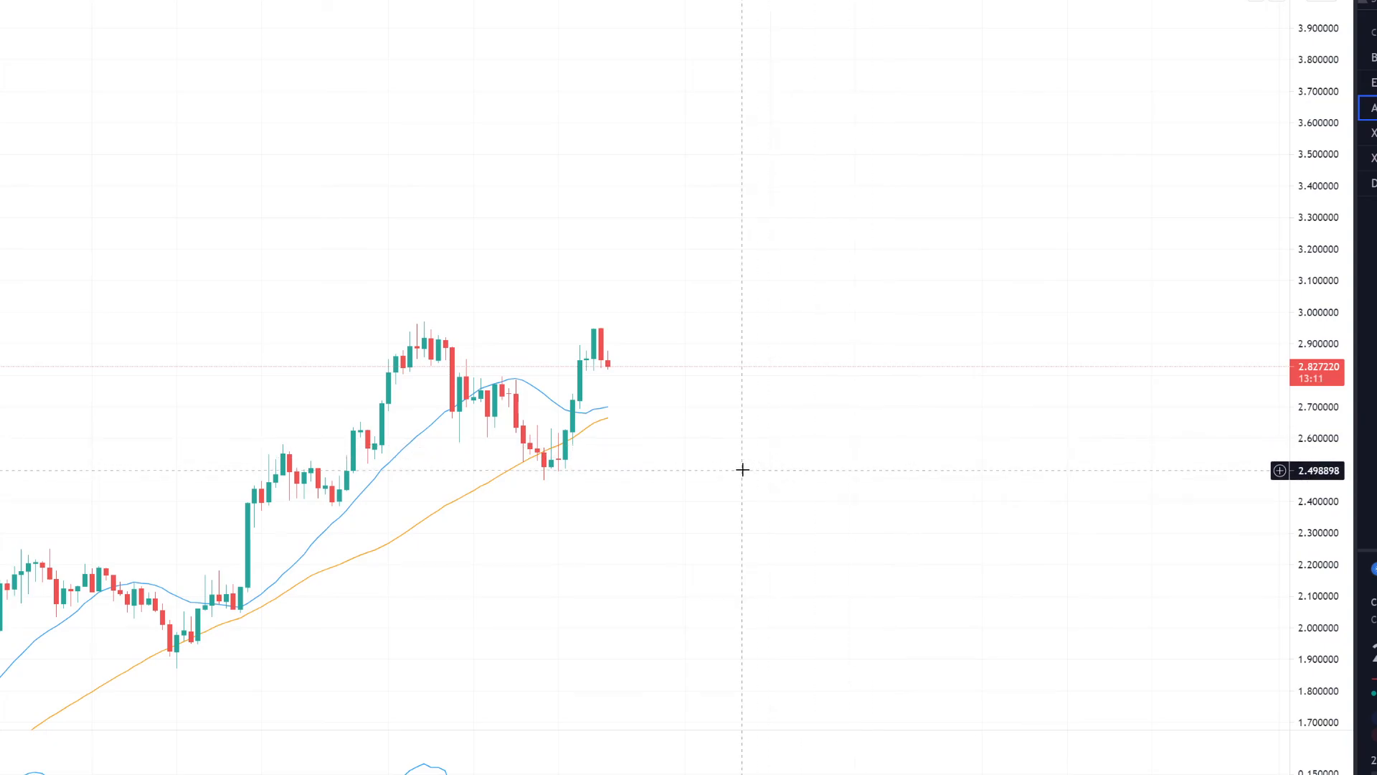
mouse_move(714, 491)
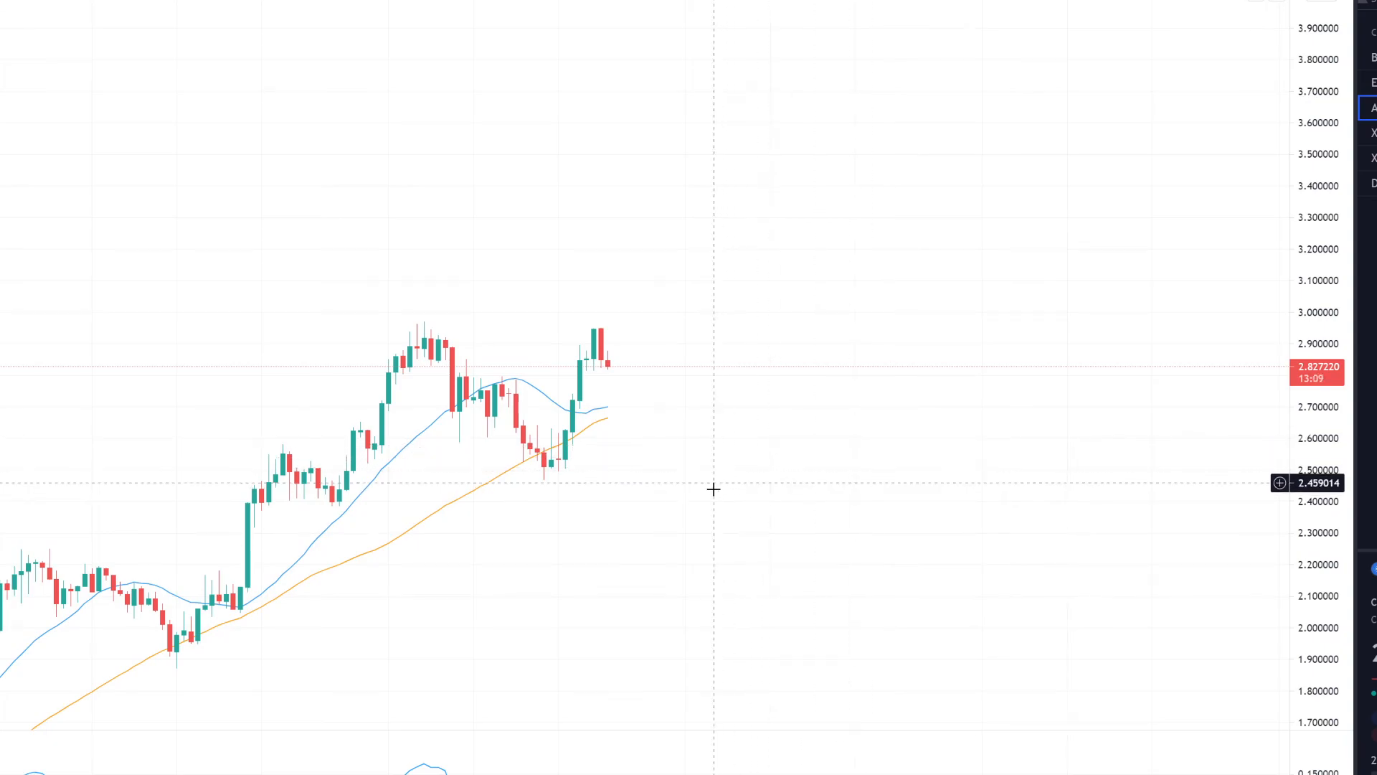
mouse_move(660, 493)
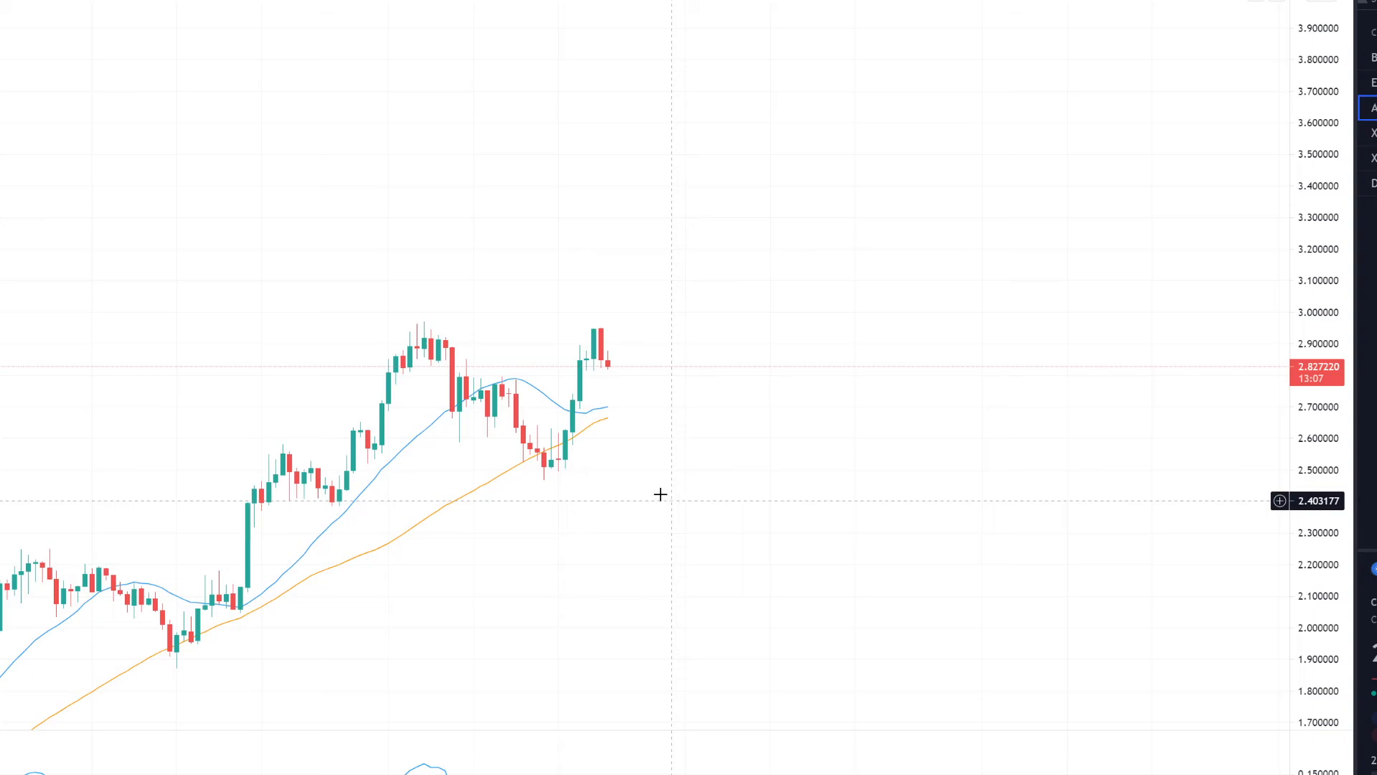
mouse_move(639, 502)
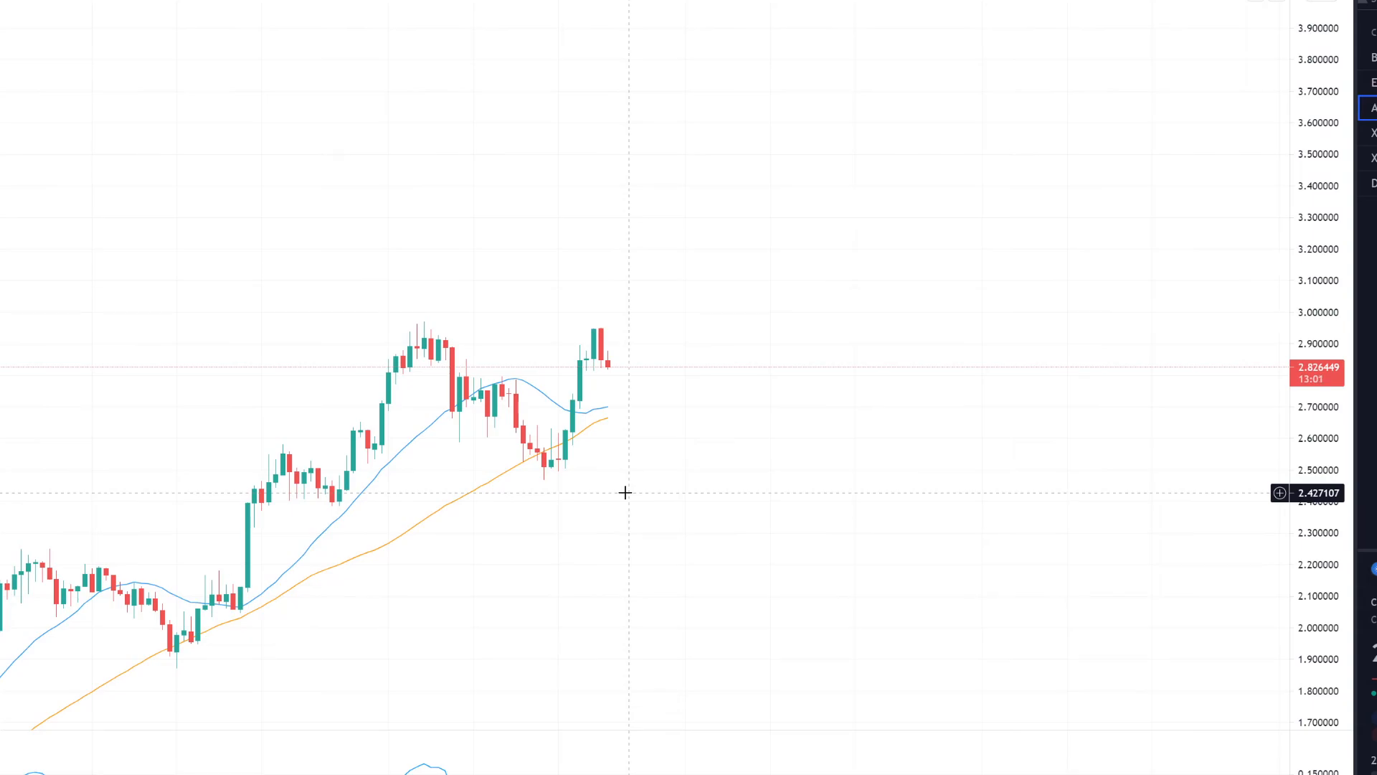
mouse_move(617, 487)
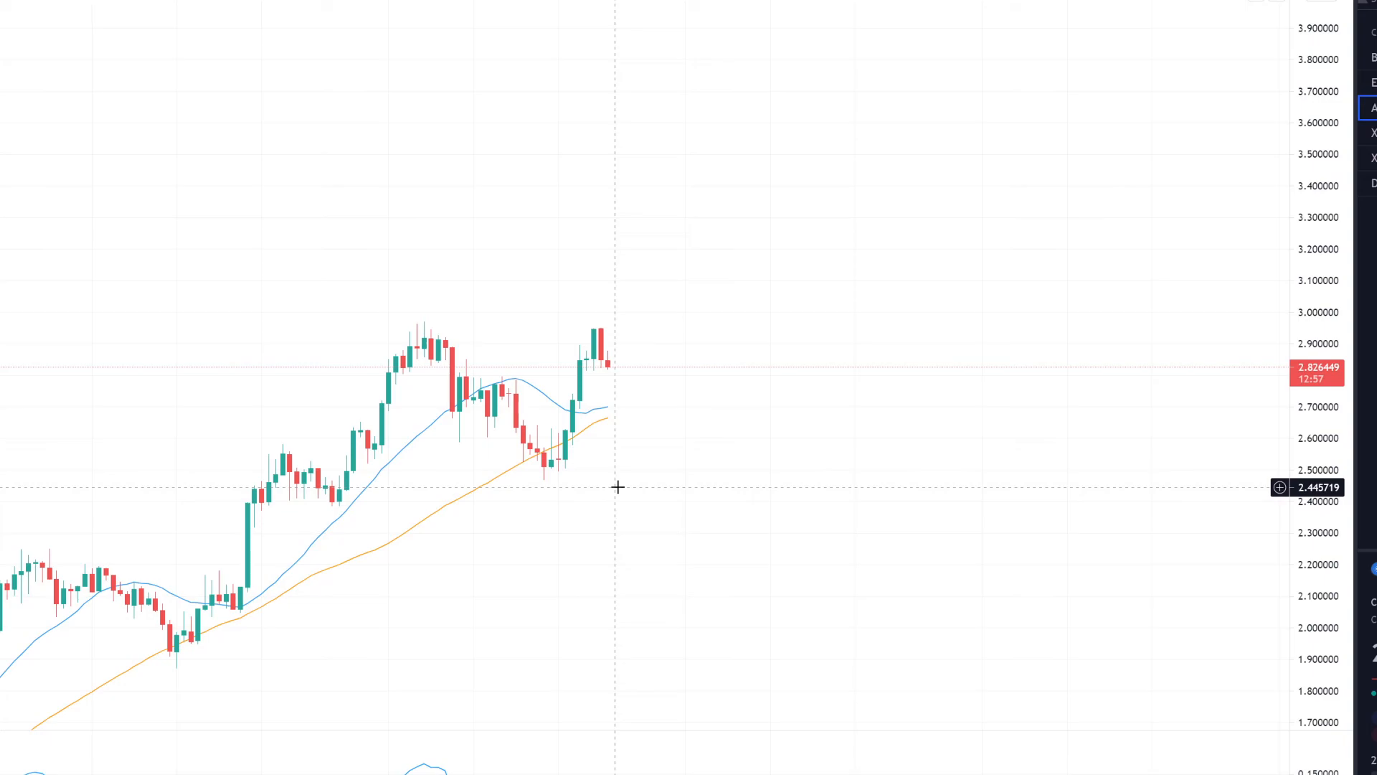
mouse_move(611, 482)
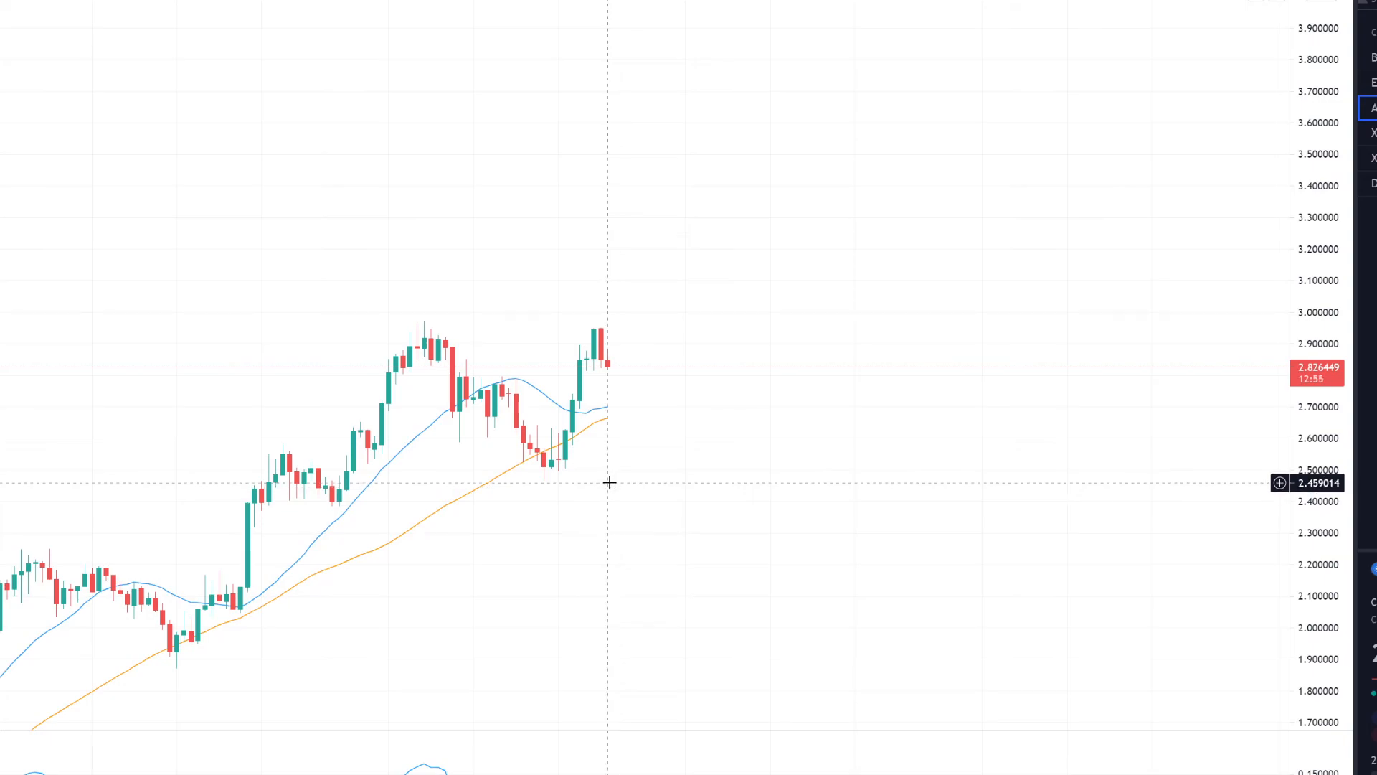
mouse_move(291, 401)
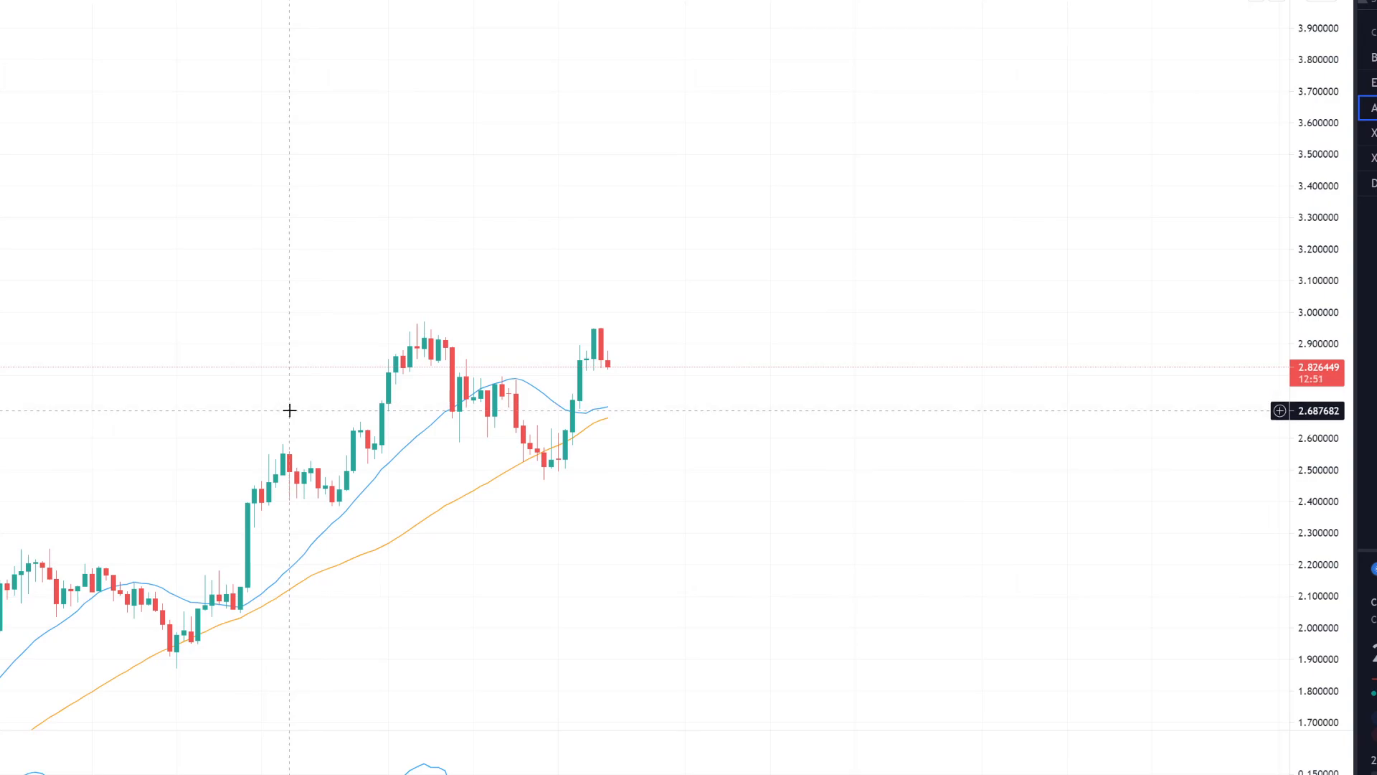
mouse_move(274, 448)
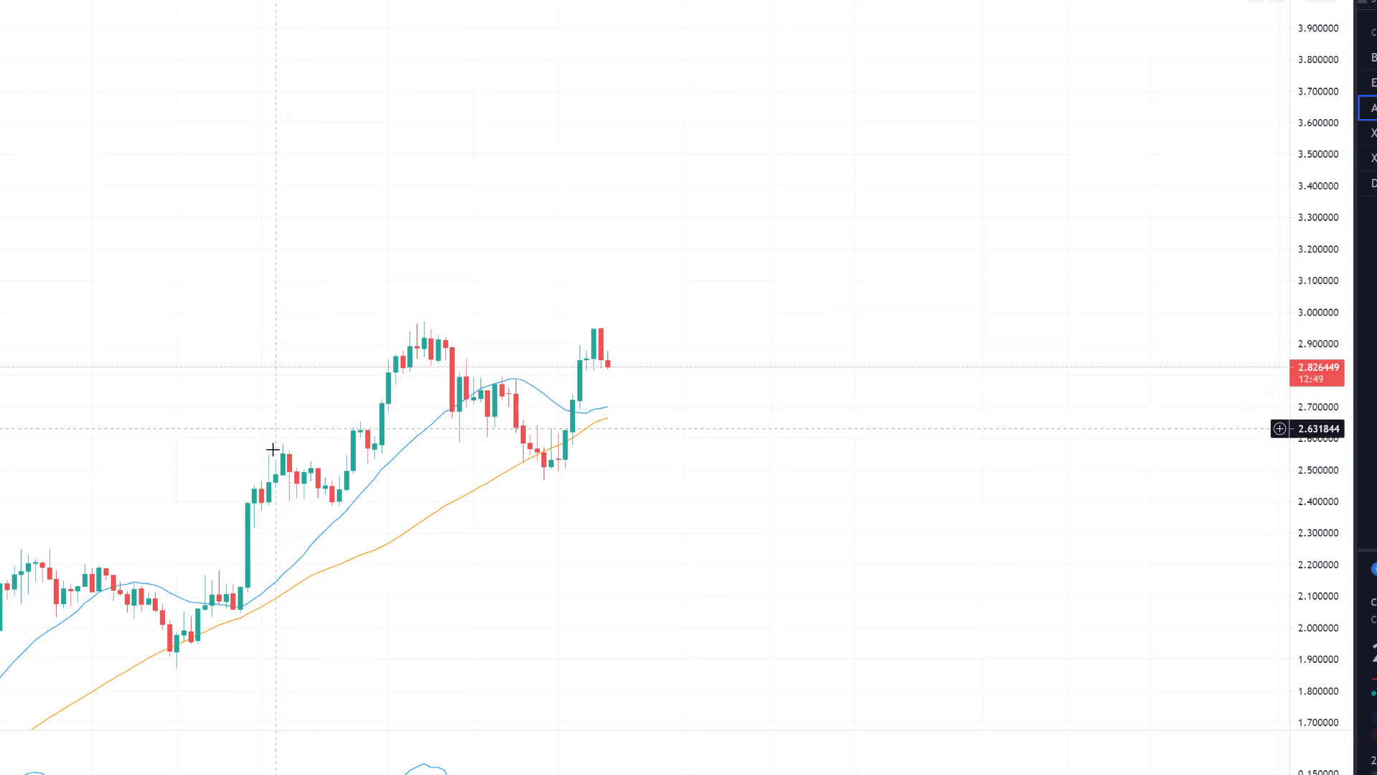
mouse_move(257, 436)
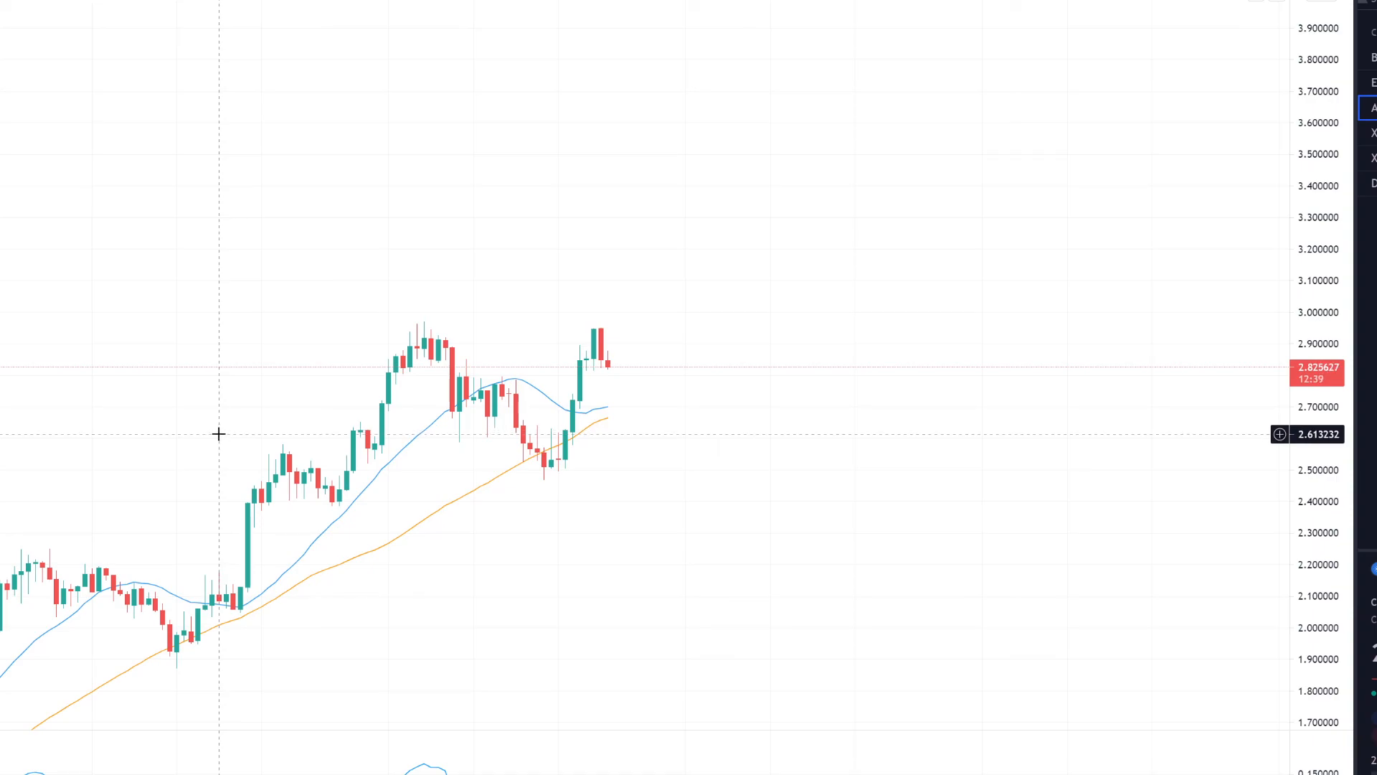
mouse_move(217, 448)
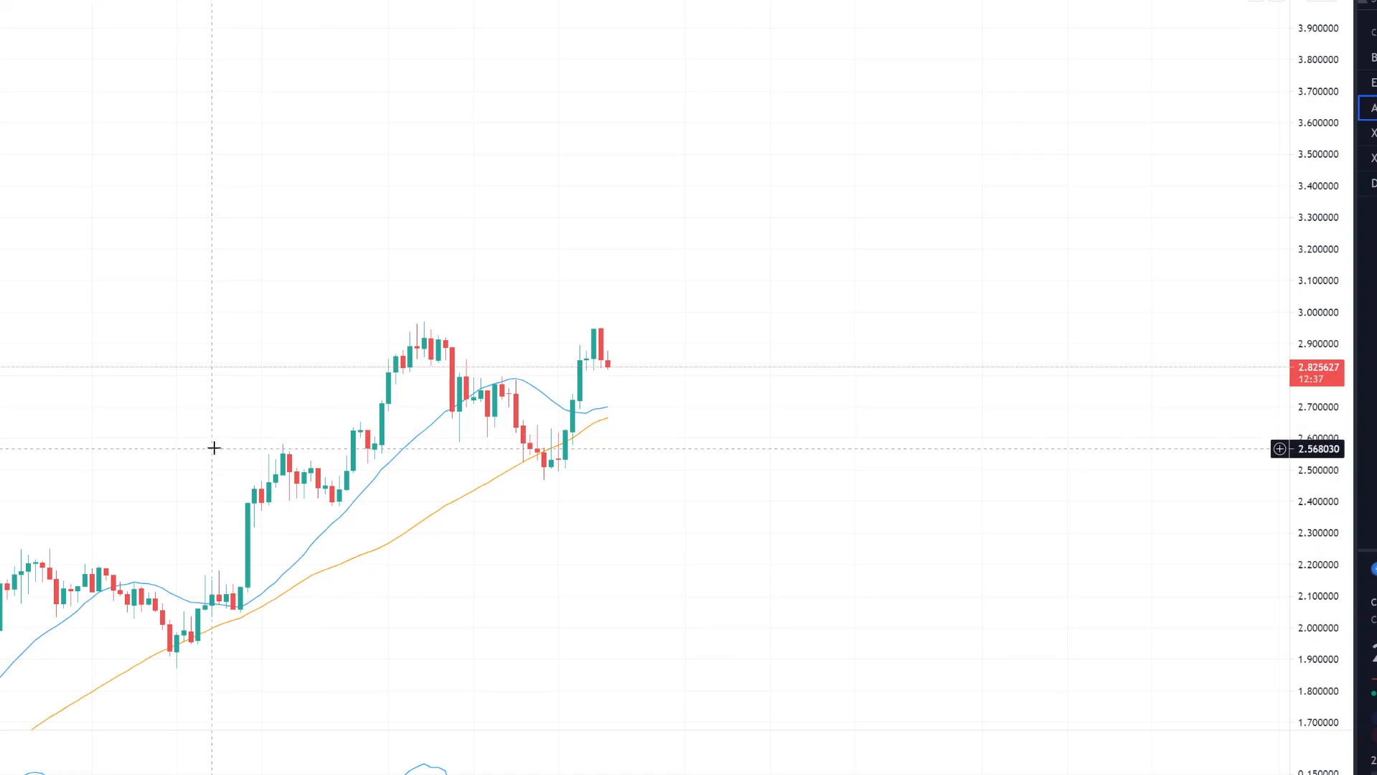